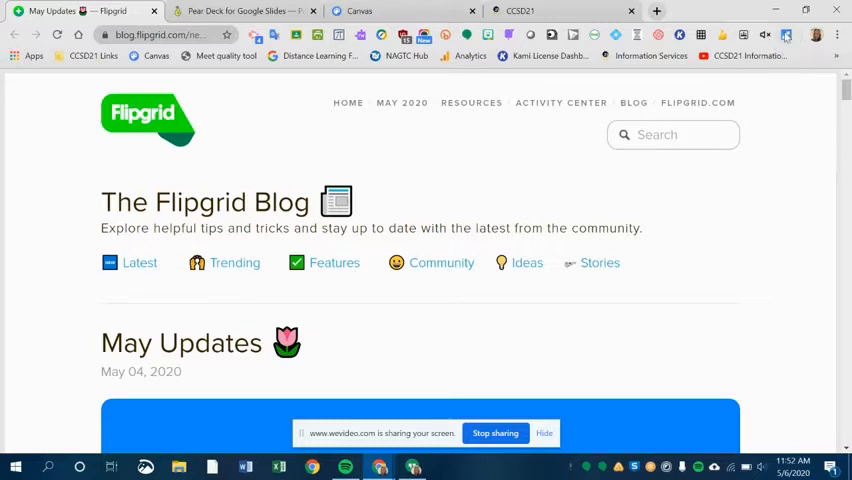
mouse_move(789, 36)
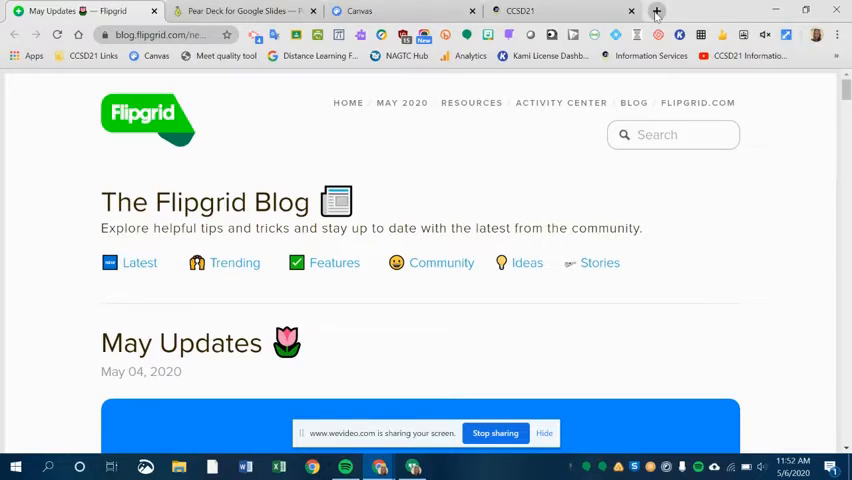
mouse_move(656, 11)
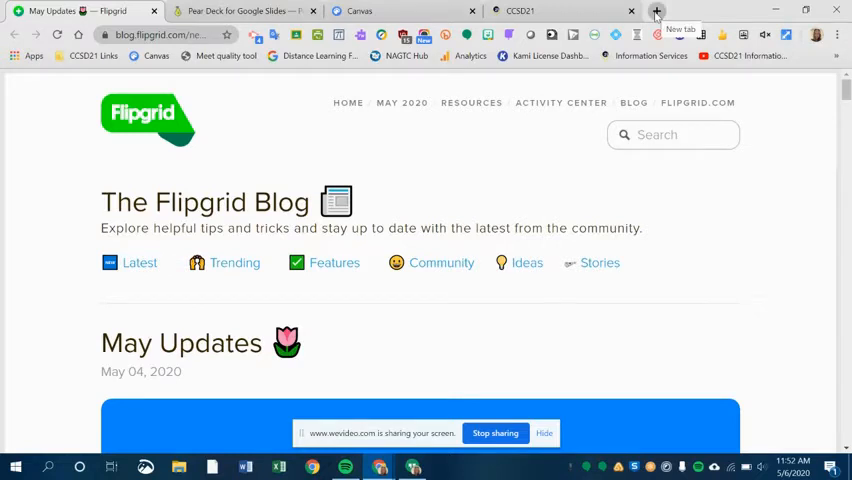
In a new tab, enter 'tab' and open the Tab Resize extension listing
click(656, 11)
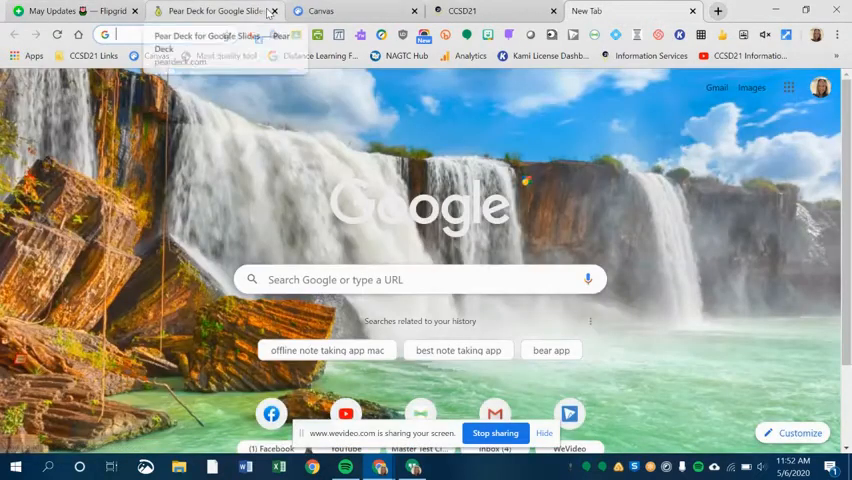
text(tab resize chrome extension)
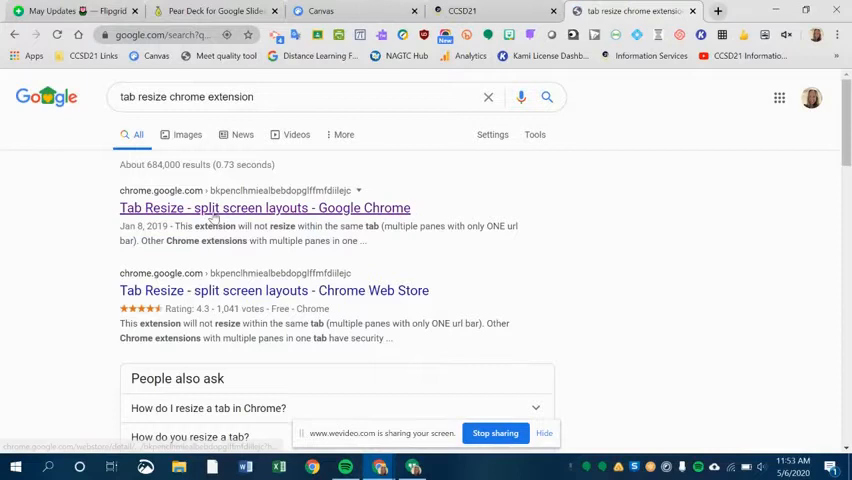
click(265, 207)
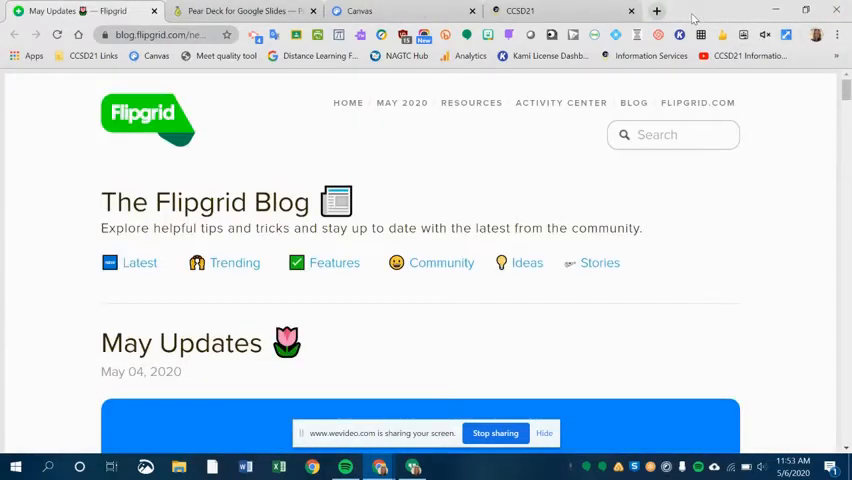
mouse_move(528, 177)
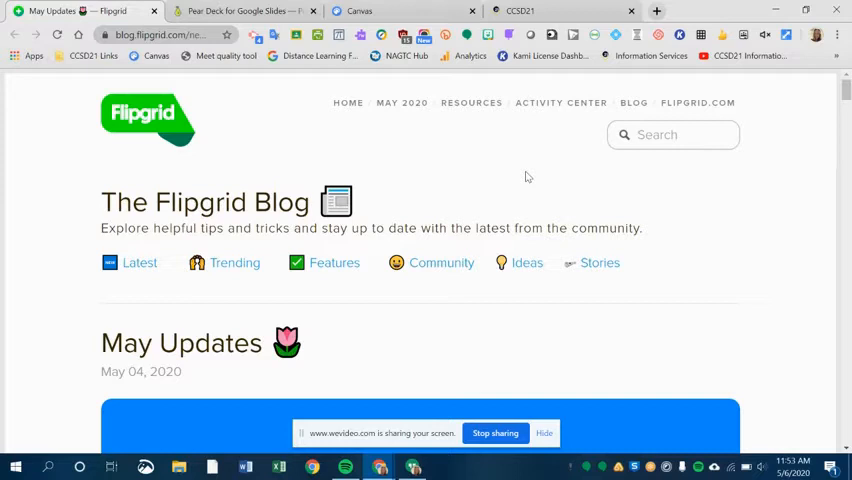
mouse_move(295, 135)
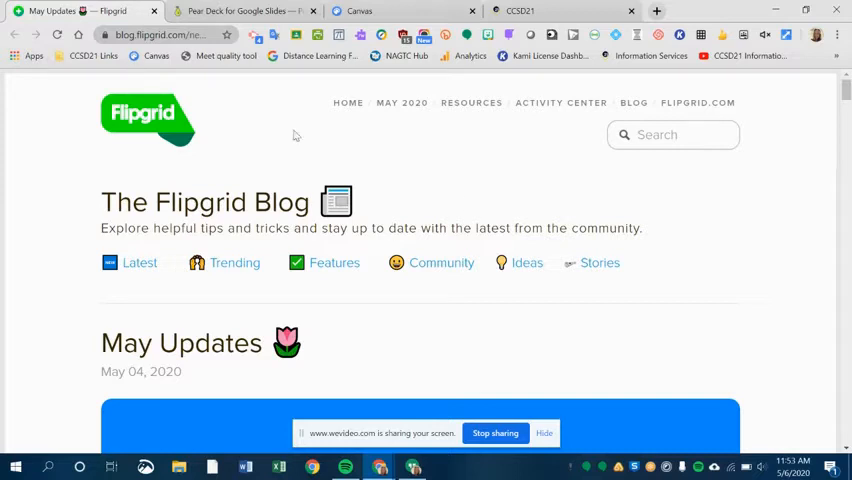
mouse_move(55, 11)
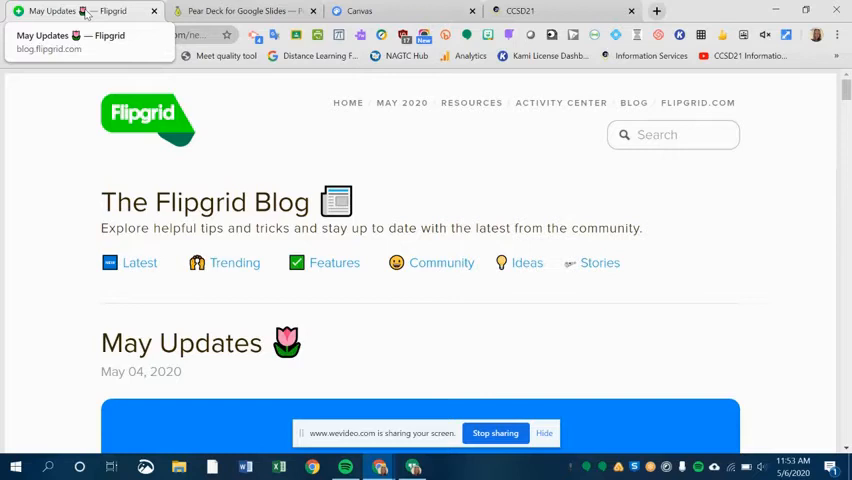
Move from the Pear Deck page back to the Flipgrid blog and show Tab Resize's layout choices
click(240, 11)
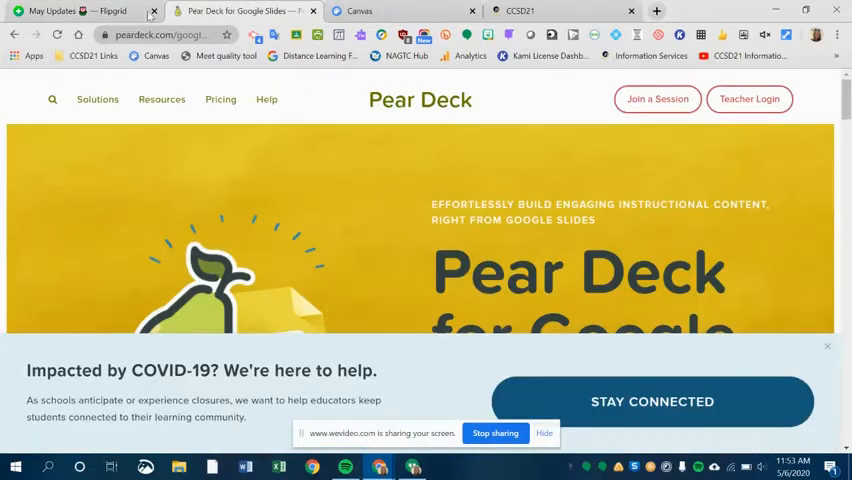
click(60, 11)
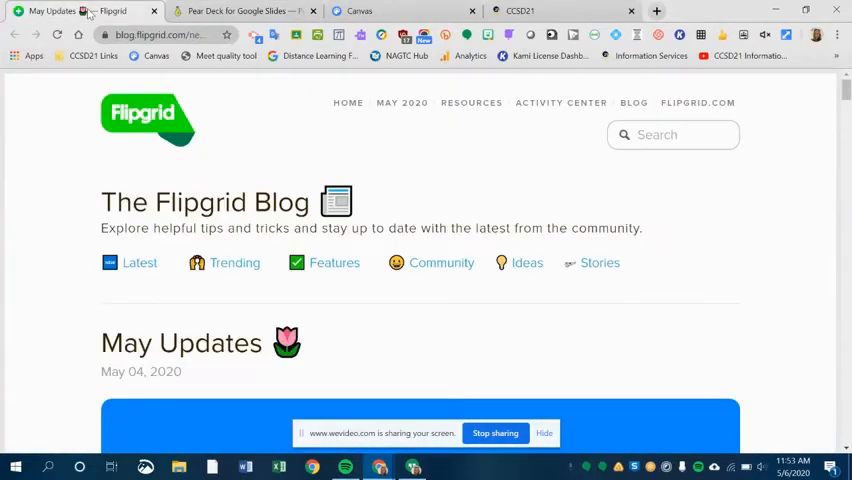
mouse_move(60, 11)
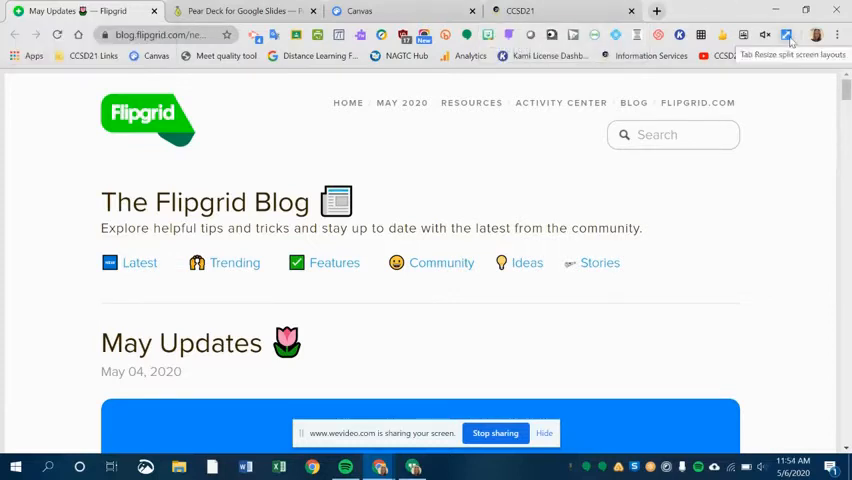
click(790, 35)
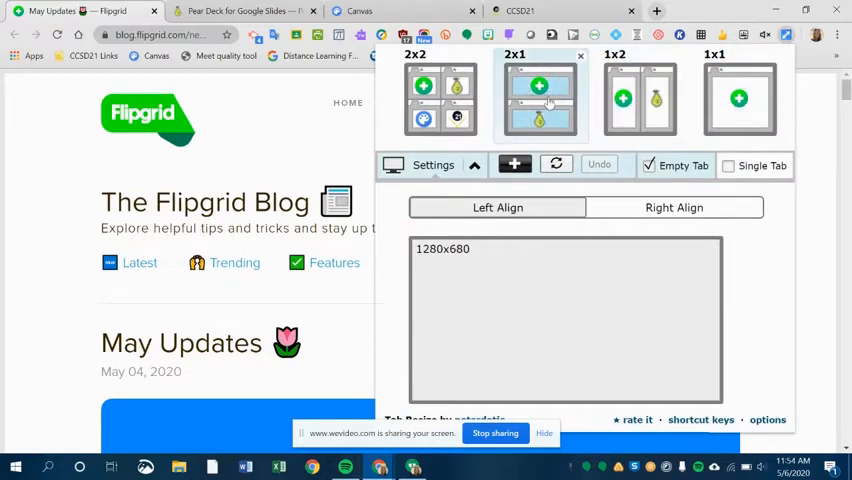
mouse_move(540, 95)
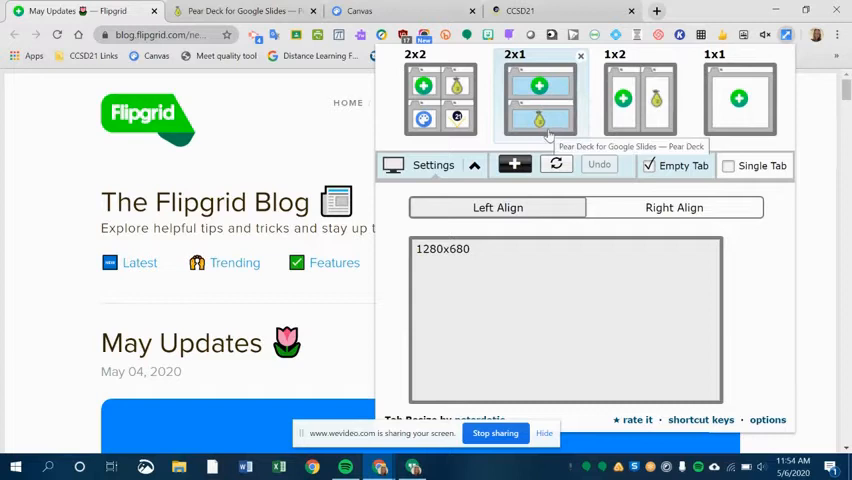
mouse_move(658, 119)
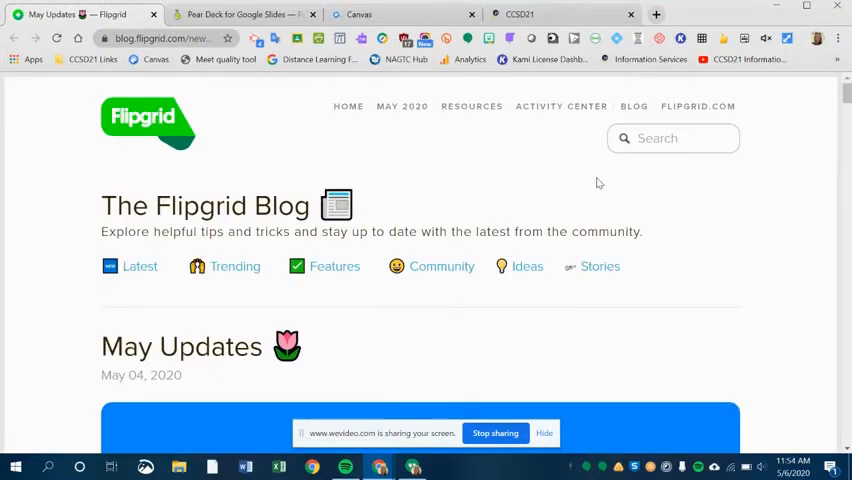
mouse_move(425, 167)
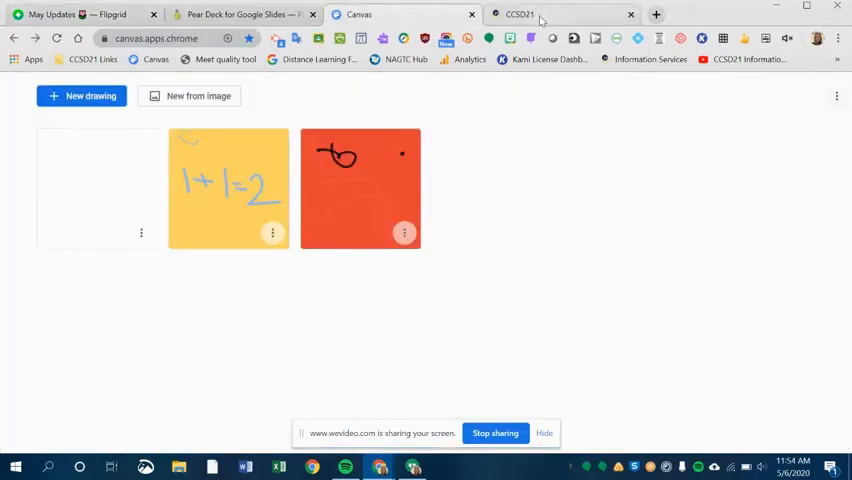
Open Chrome's main menu, return to the Flipgrid blog, and open then dismiss the Tab Resize popup
click(560, 14)
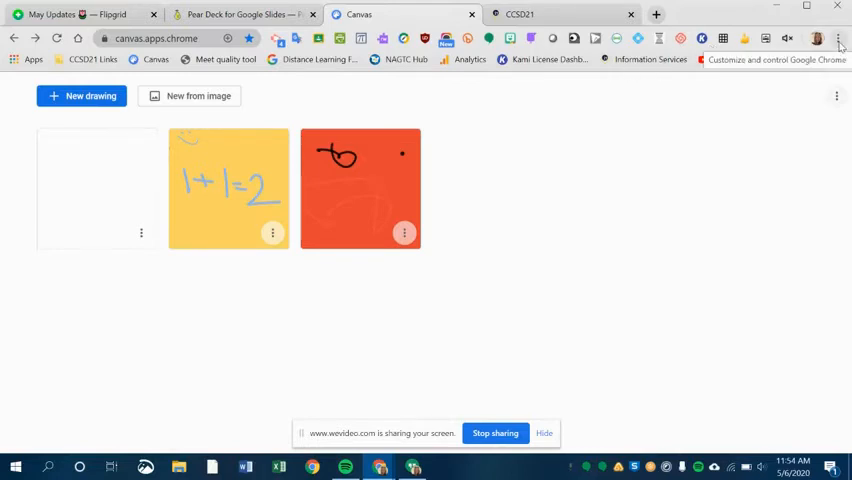
click(838, 38)
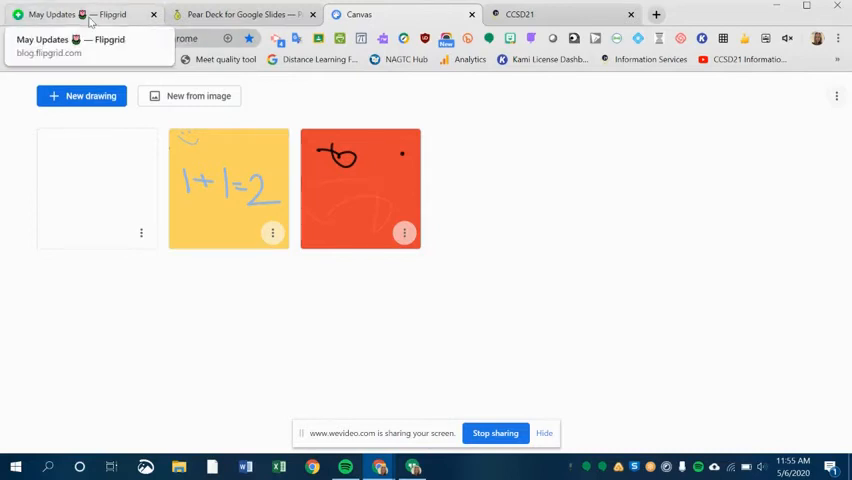
click(70, 14)
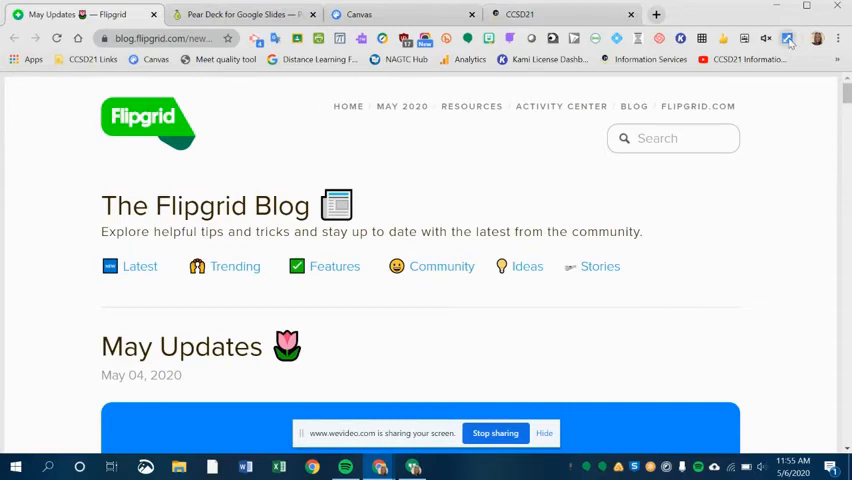
click(791, 38)
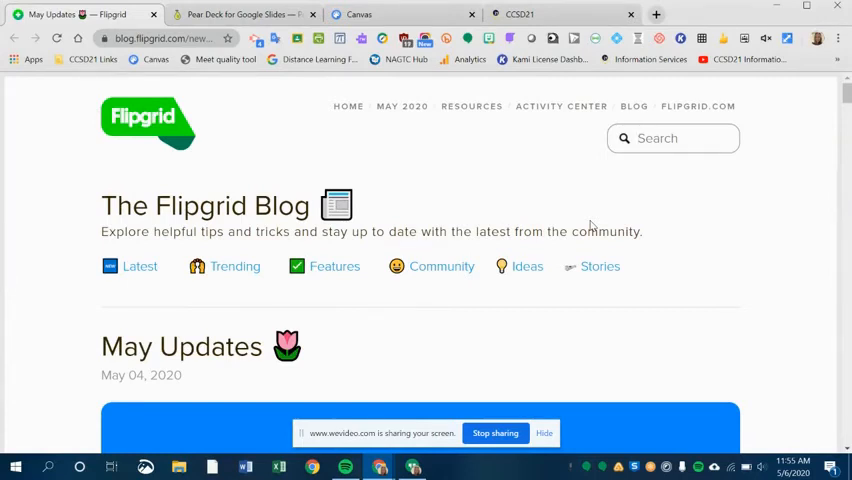
click(673, 138)
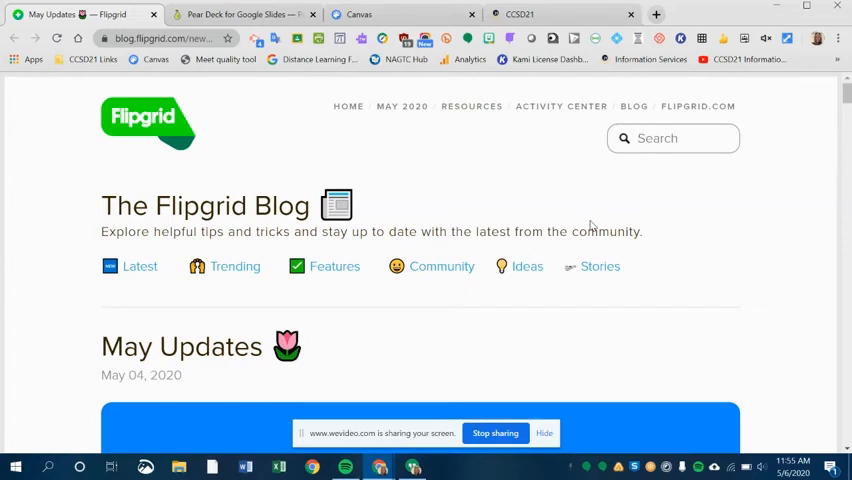
mouse_move(788, 38)
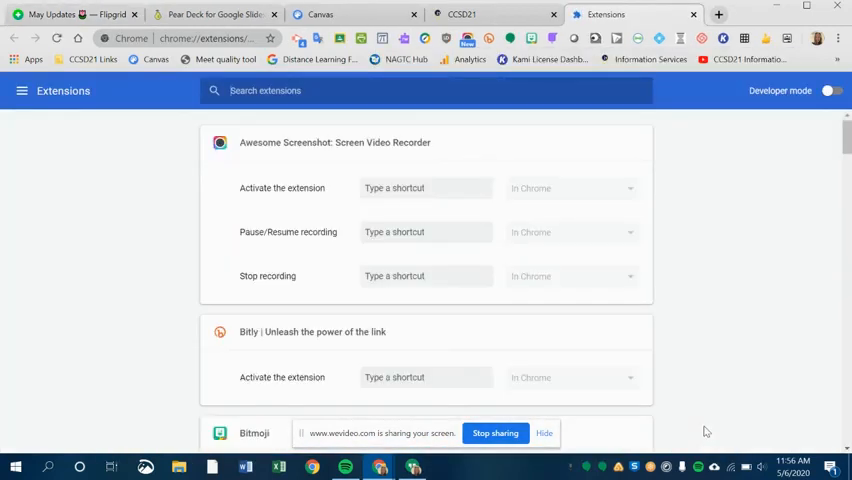
Scroll the shortcuts page to the 'Tab Resize - split screen layouts' section
scroll(down, 3)
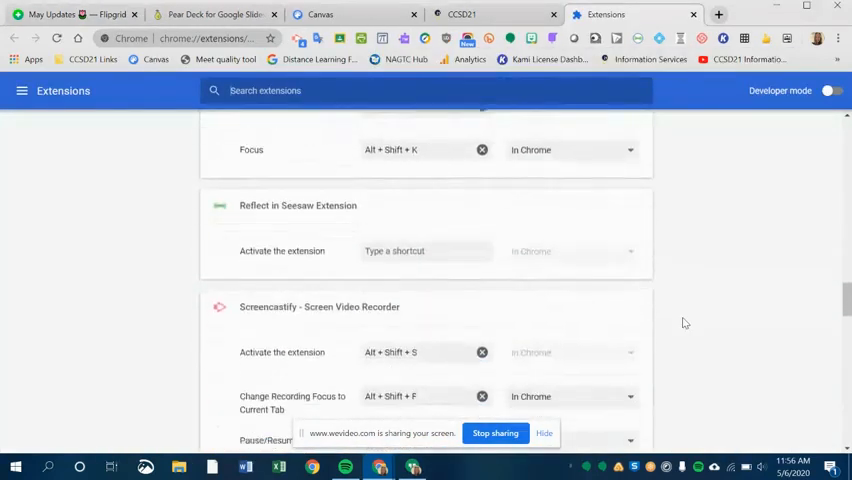
scroll(down, 3)
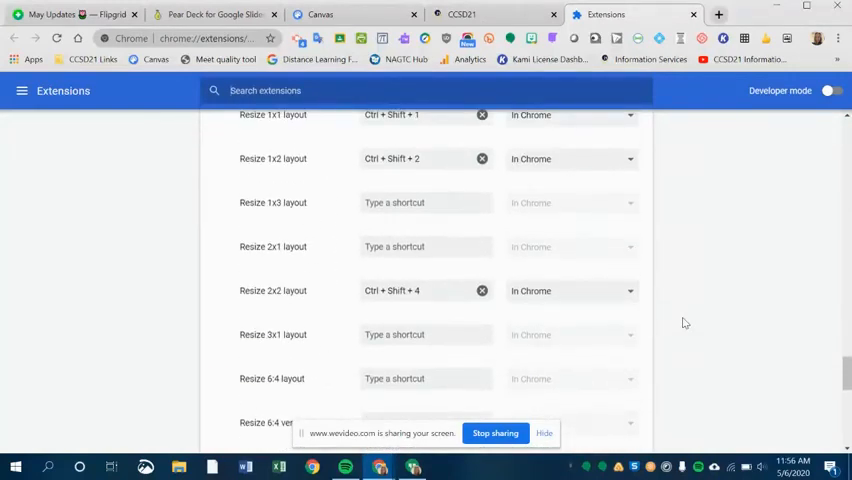
scroll(up, 3)
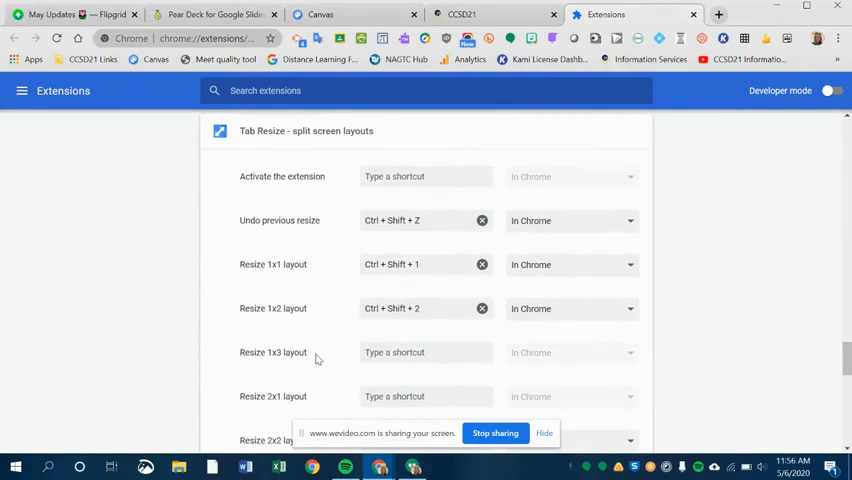
scroll(down, 3)
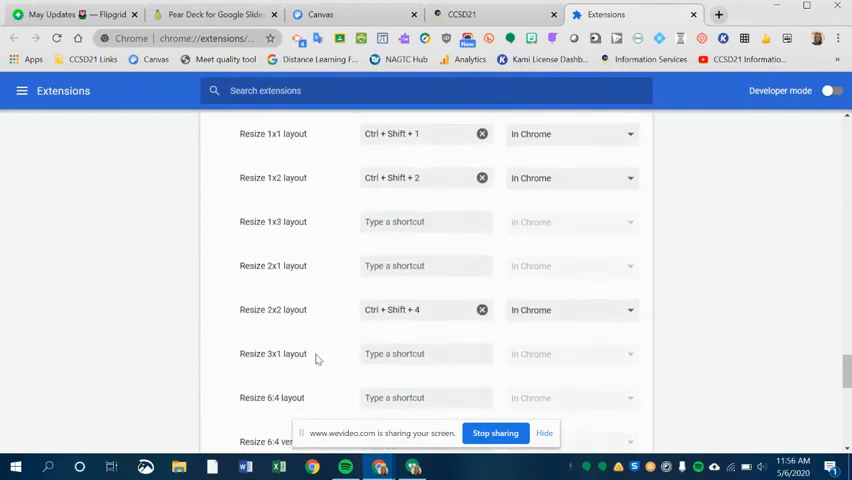